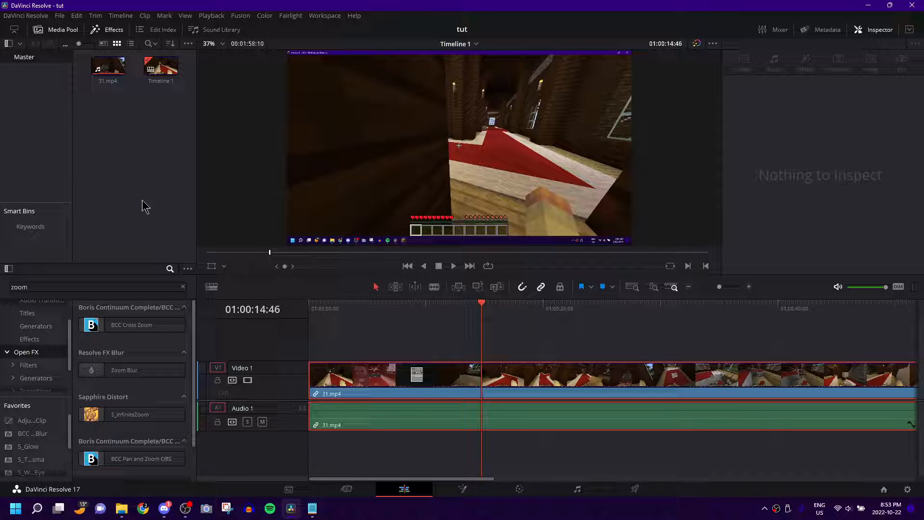
mouse_move(396, 336)
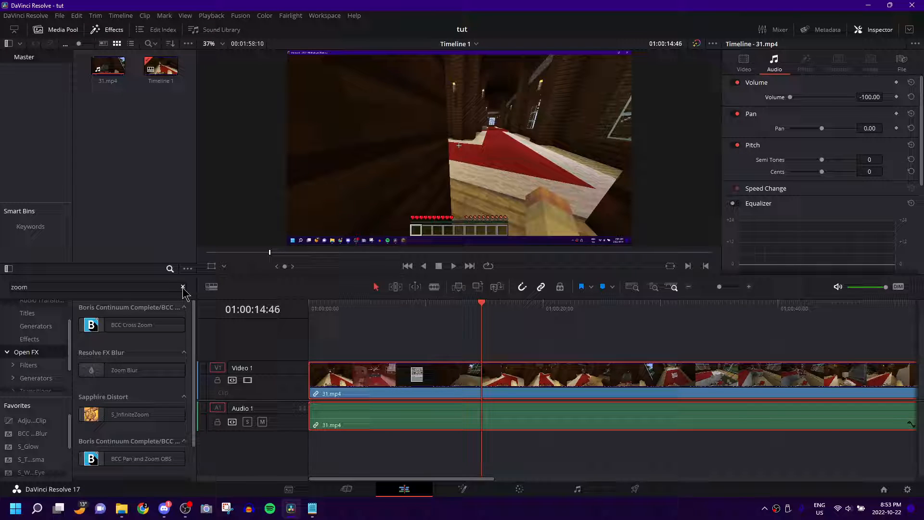
- Clear the 'zoom' query from the Effects search box
left_click(183, 287)
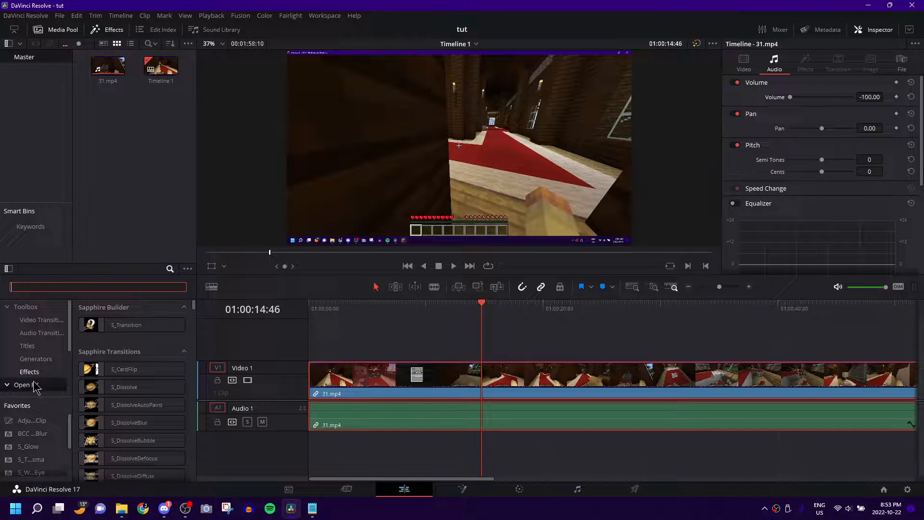
- Search effects for 'zoom' and apply Resolve FX Zoom Blur to the 31.mp4 clip
left_click(24, 385)
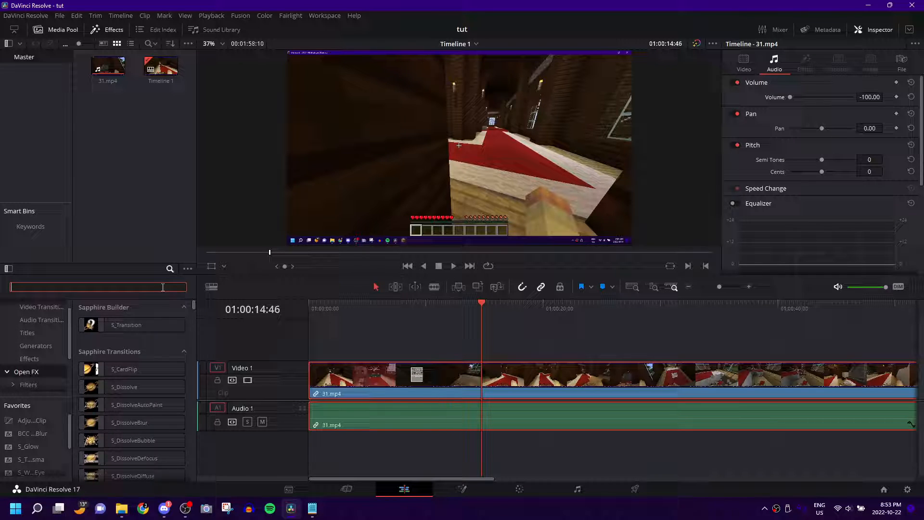
type("zoom")
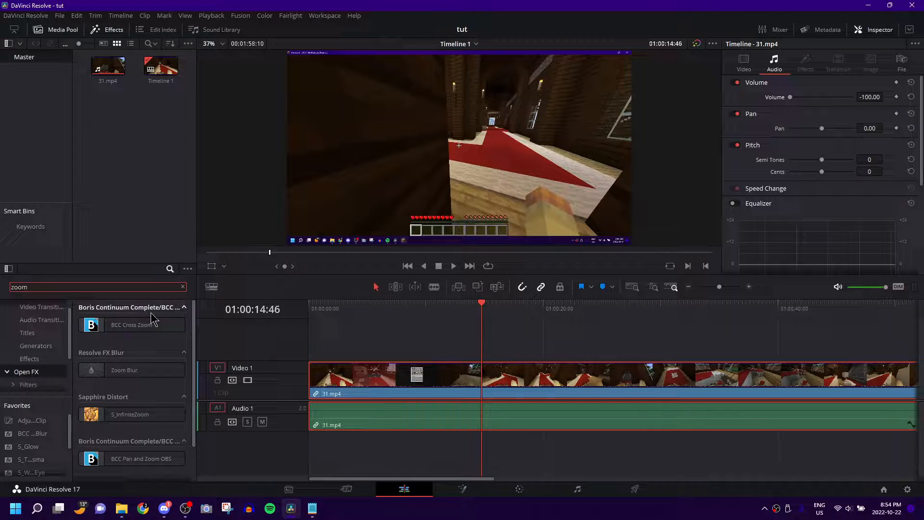
left_click(124, 370)
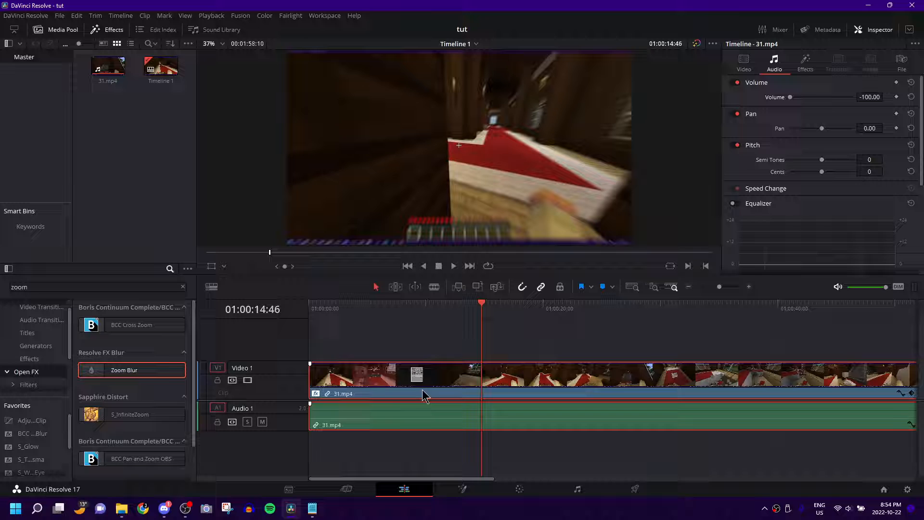
- Show the Zoom Blur controls (zoom amount 0.400, realistic blur) in the Inspector
left_click(806, 60)
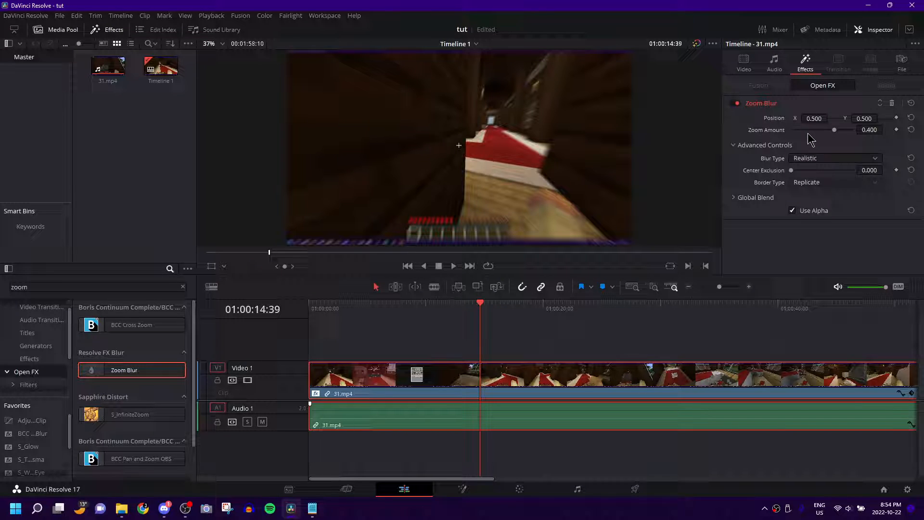
left_click_drag(834, 130, 813, 130)
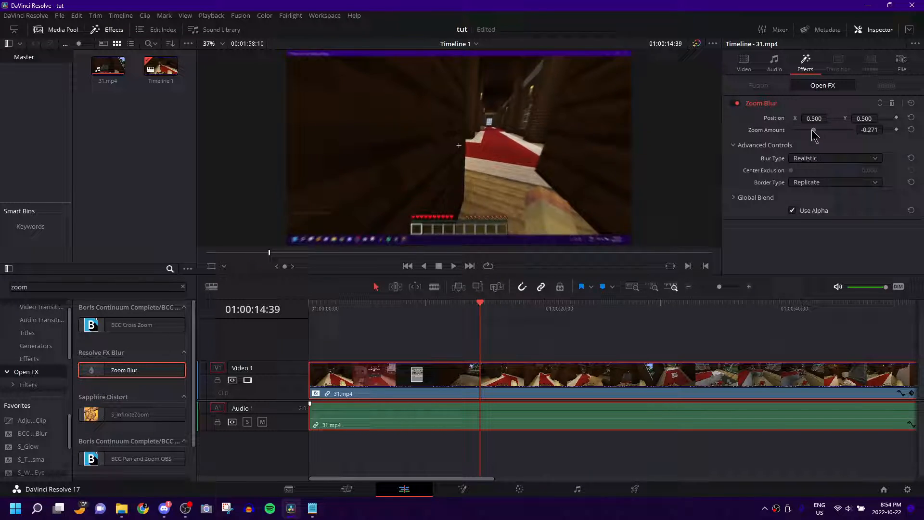
left_click_drag(814, 130, 801, 130)
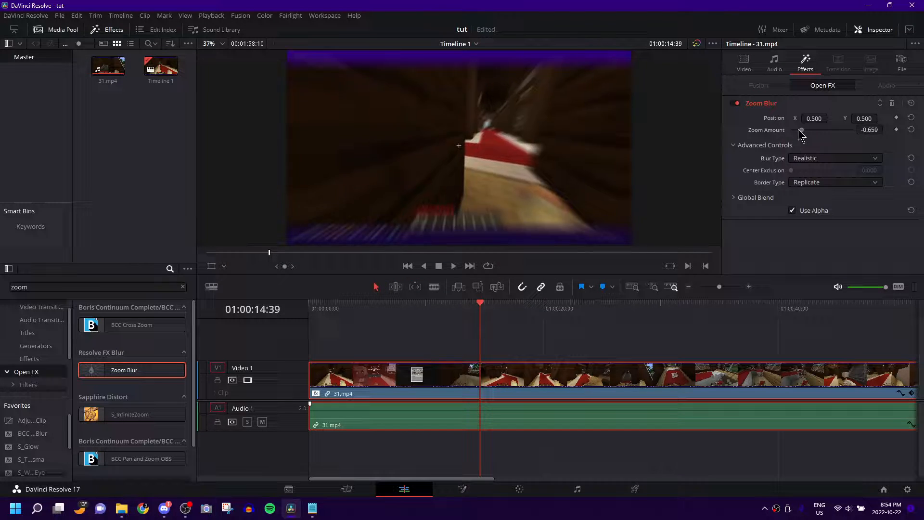
left_click_drag(802, 130, 792, 130)
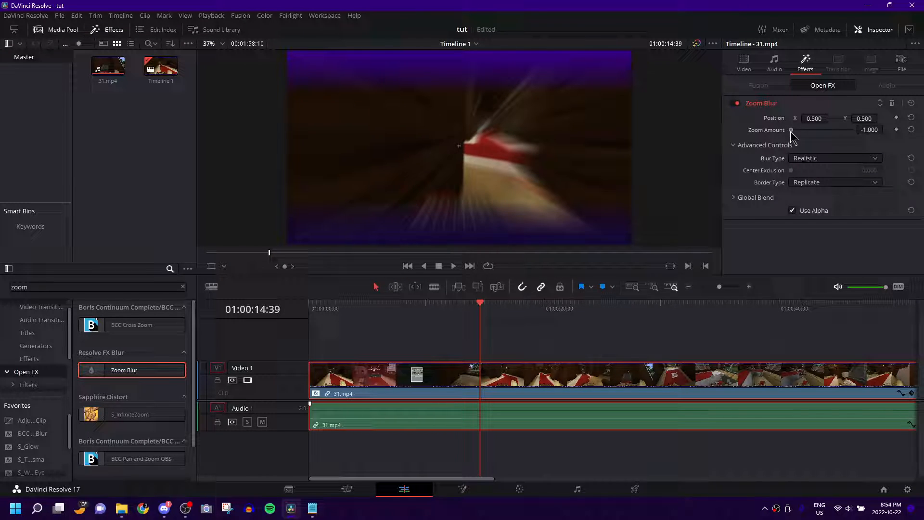
left_click_drag(793, 130, 828, 129)
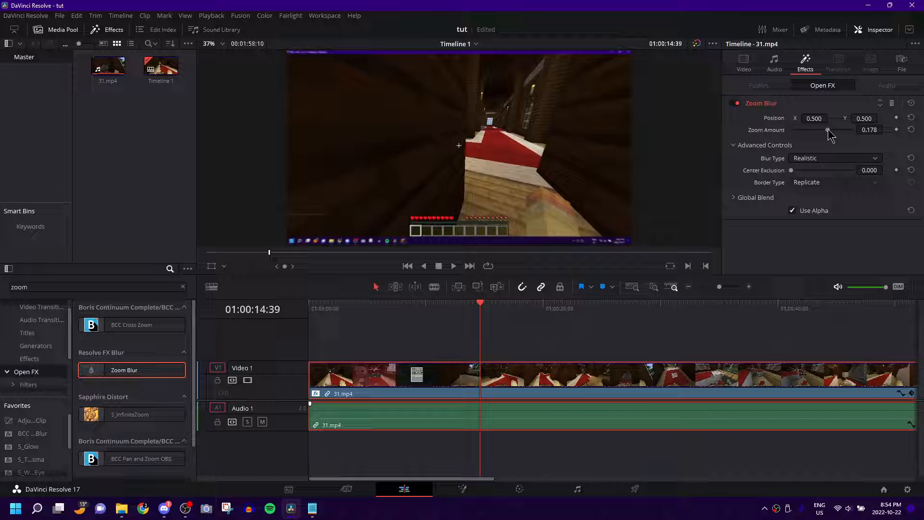
left_click_drag(828, 129, 843, 129)
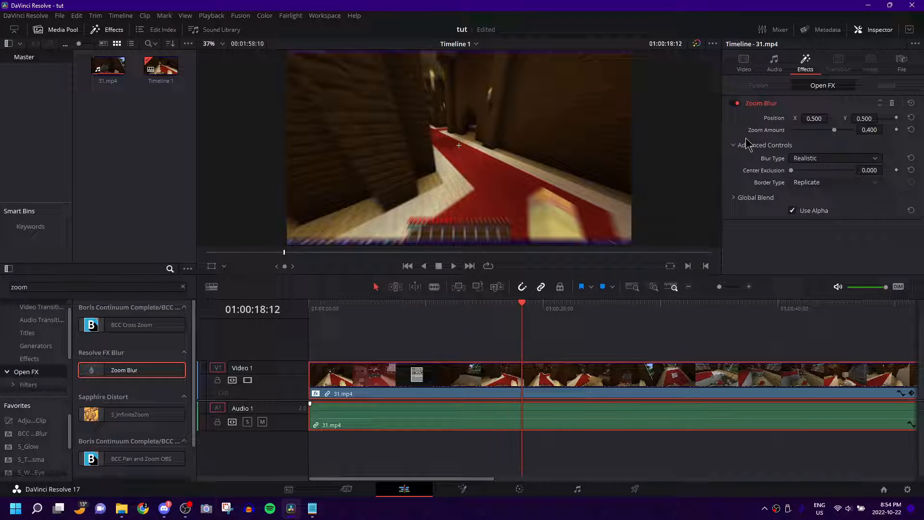
left_click(453, 267)
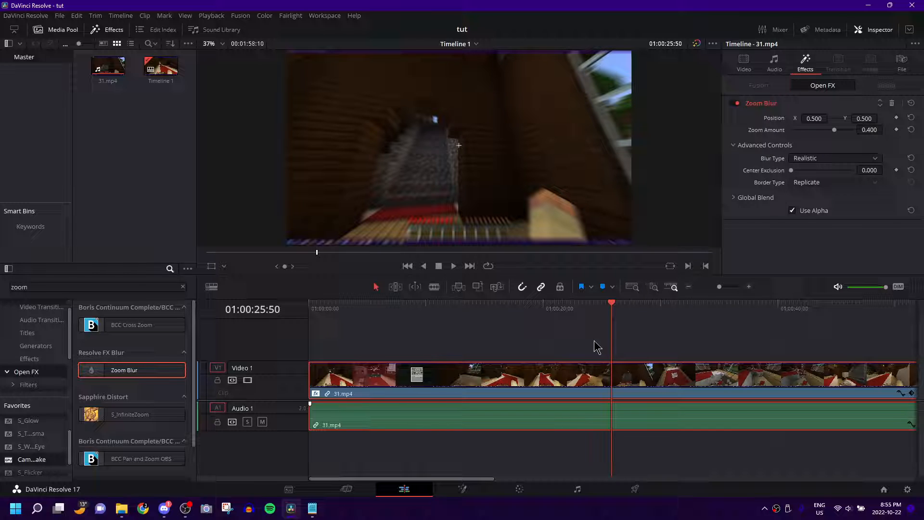
mouse_move(598, 334)
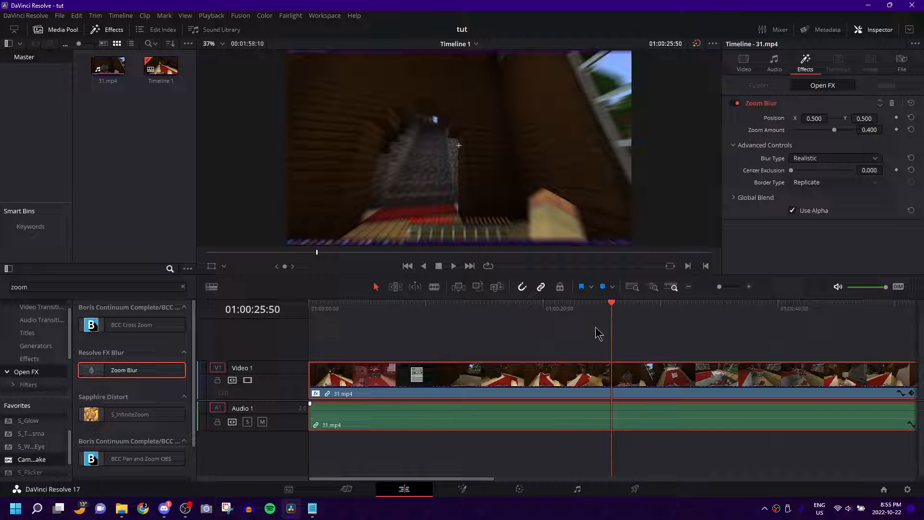
mouse_move(478, 312)
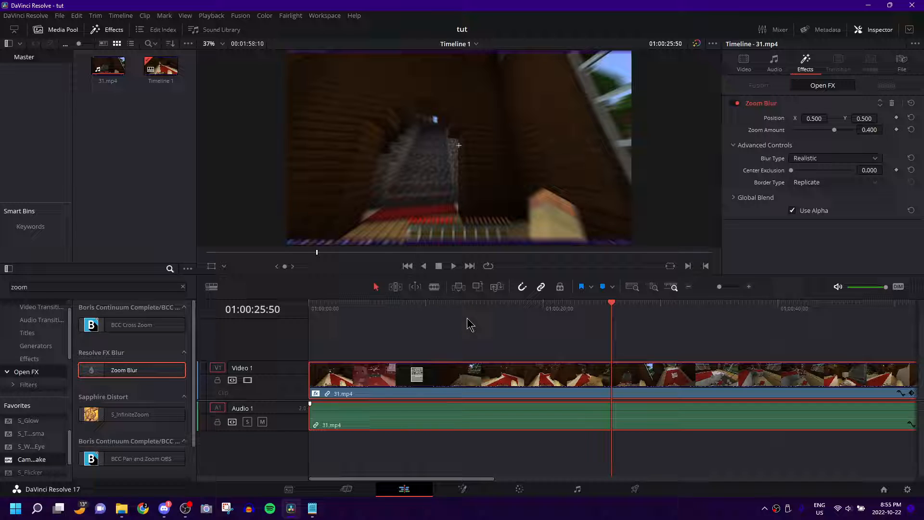
mouse_move(450, 336)
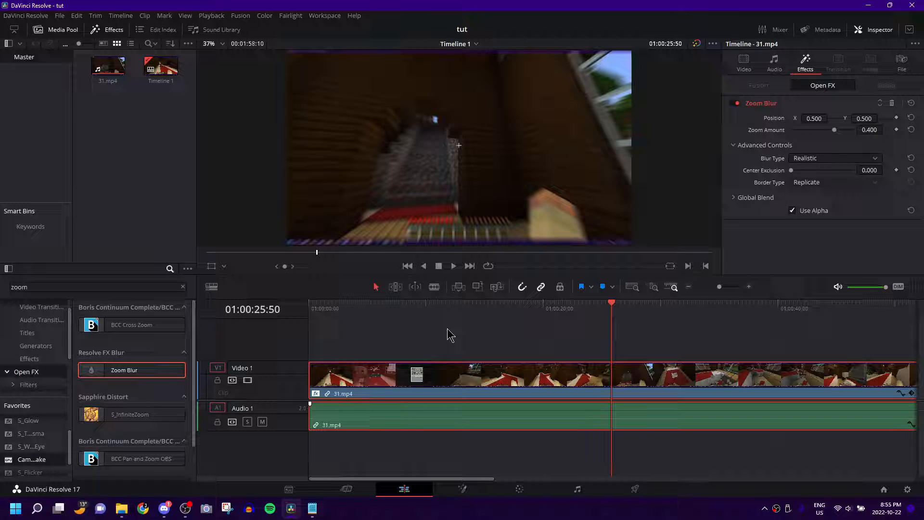
mouse_move(315, 277)
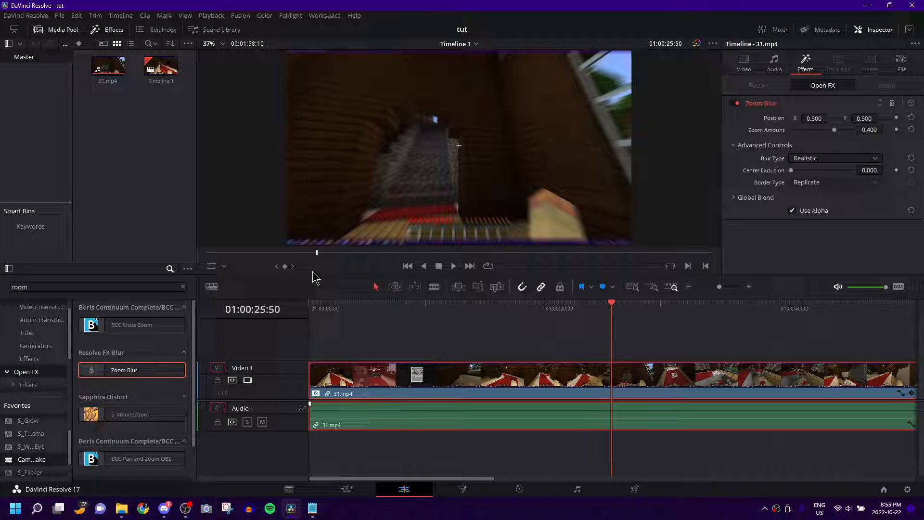